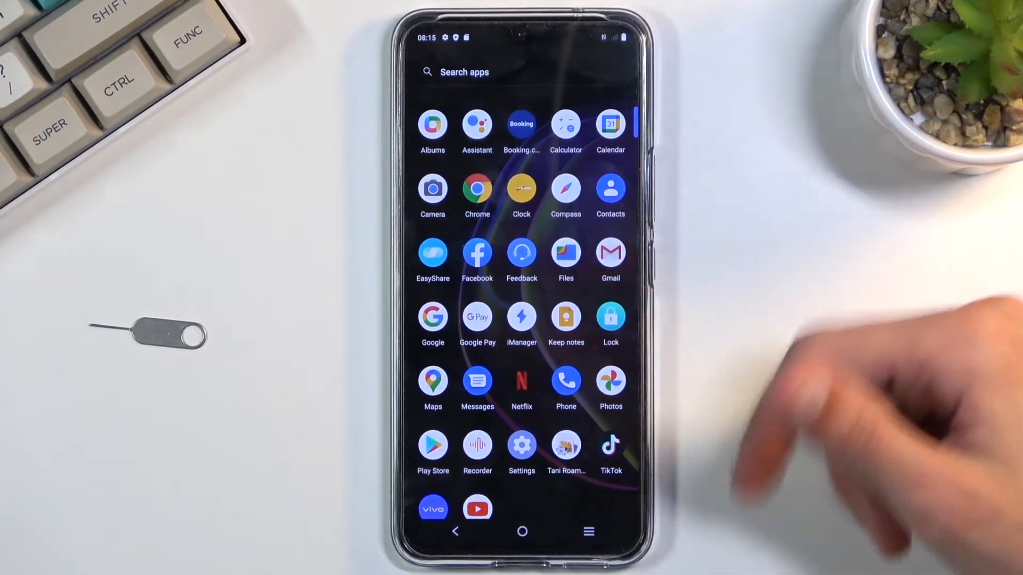
Step: Launch Contacts and start the Import flow from its manage-contacts settings
left_click(610, 187)
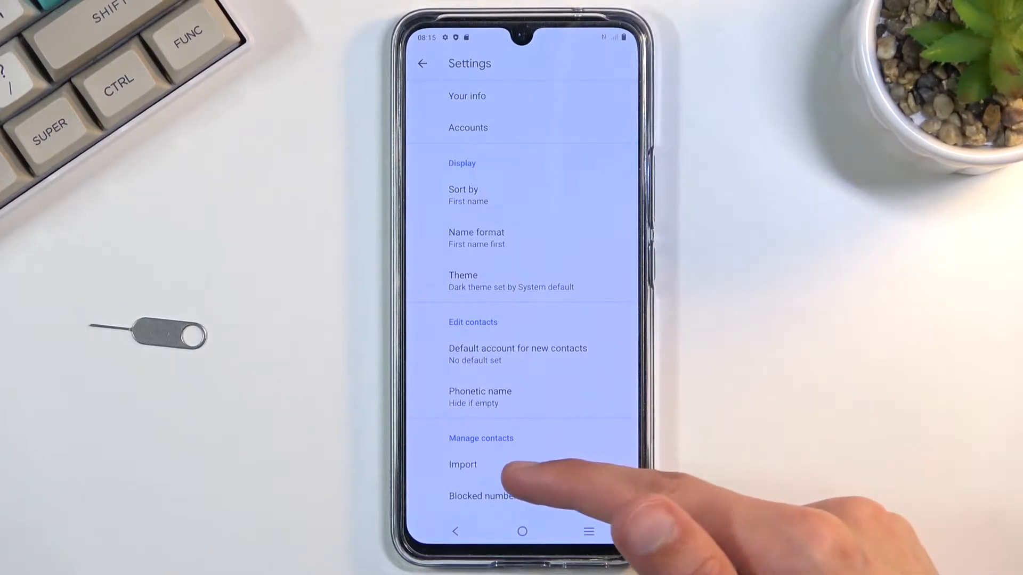
left_click(463, 465)
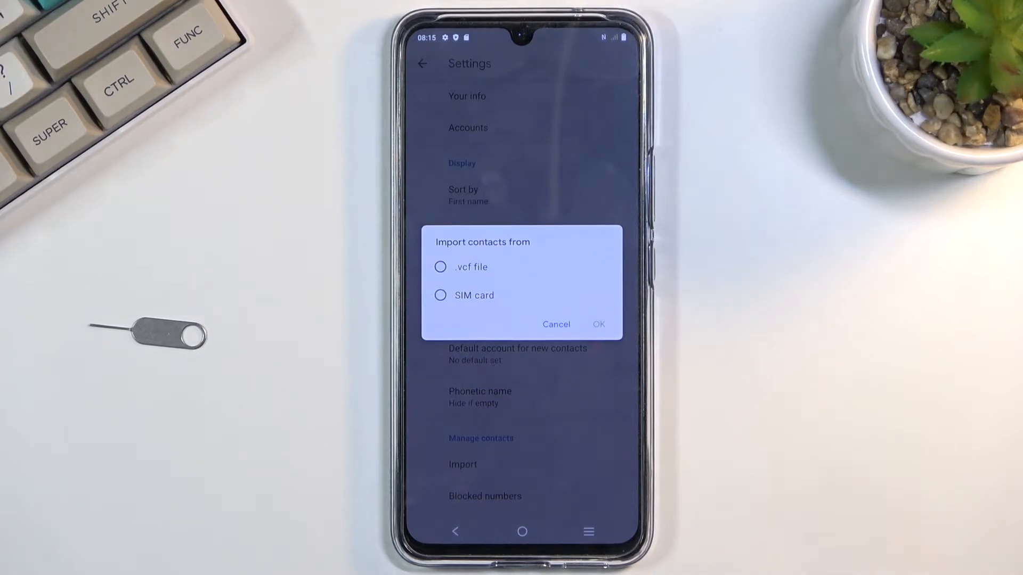
Step: Choose SIM card as the import source and confirm, listing its seven contacts
left_click(440, 295)
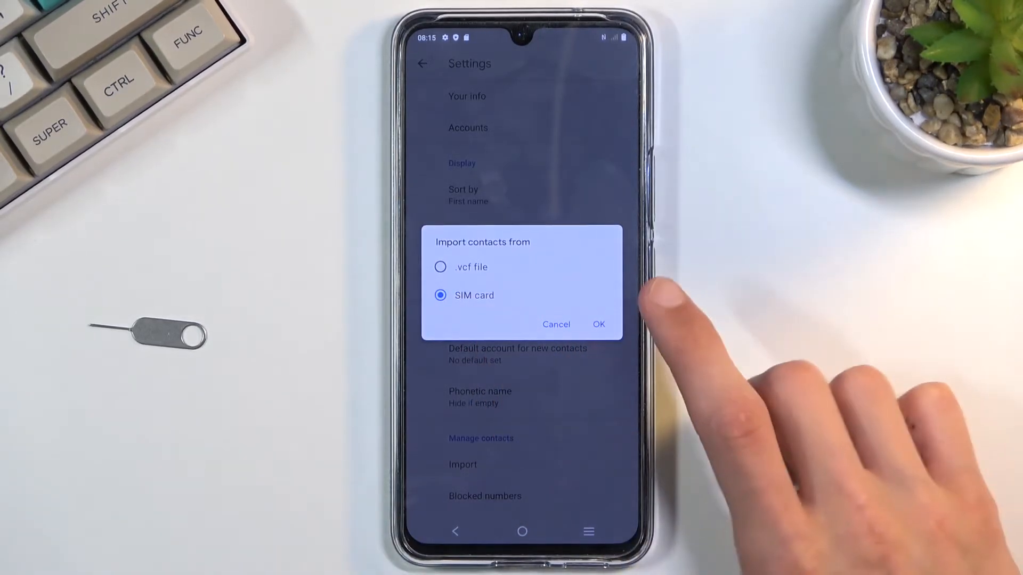
left_click(599, 324)
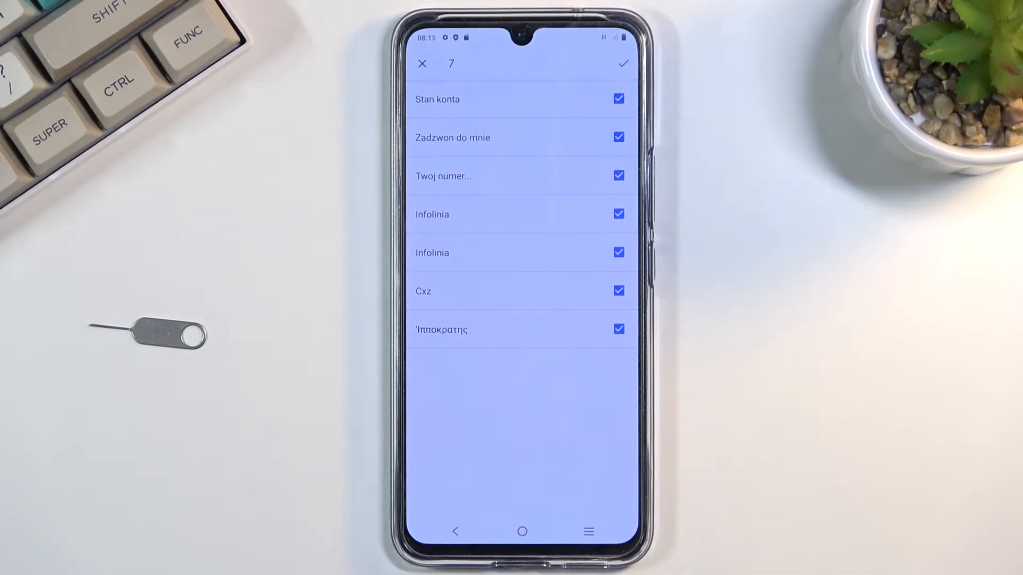
Step: Import all checked SIM contacts and go back to the list showing Cxz, Infolinia and the rest
left_click(619, 329)
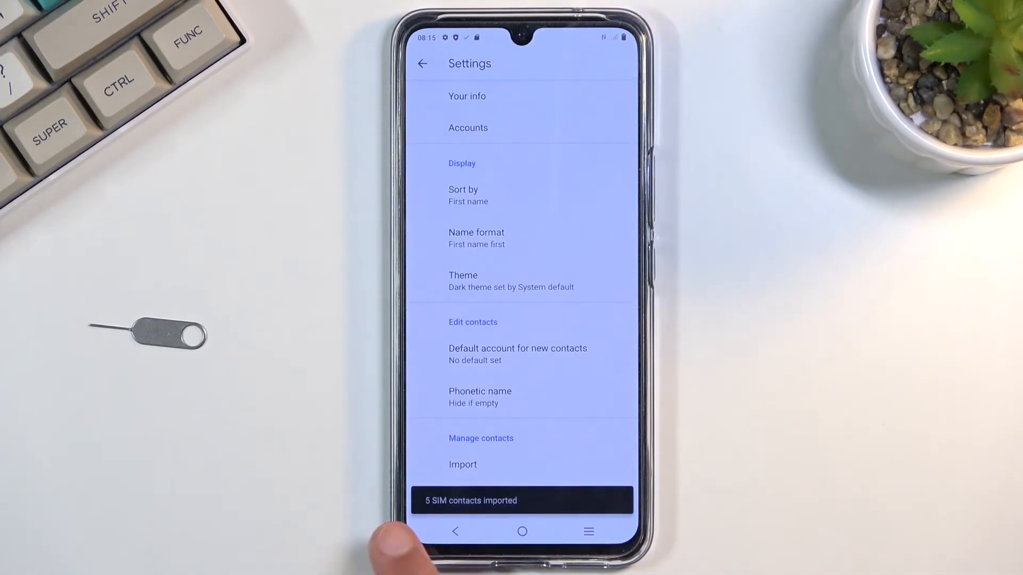
left_click(422, 63)
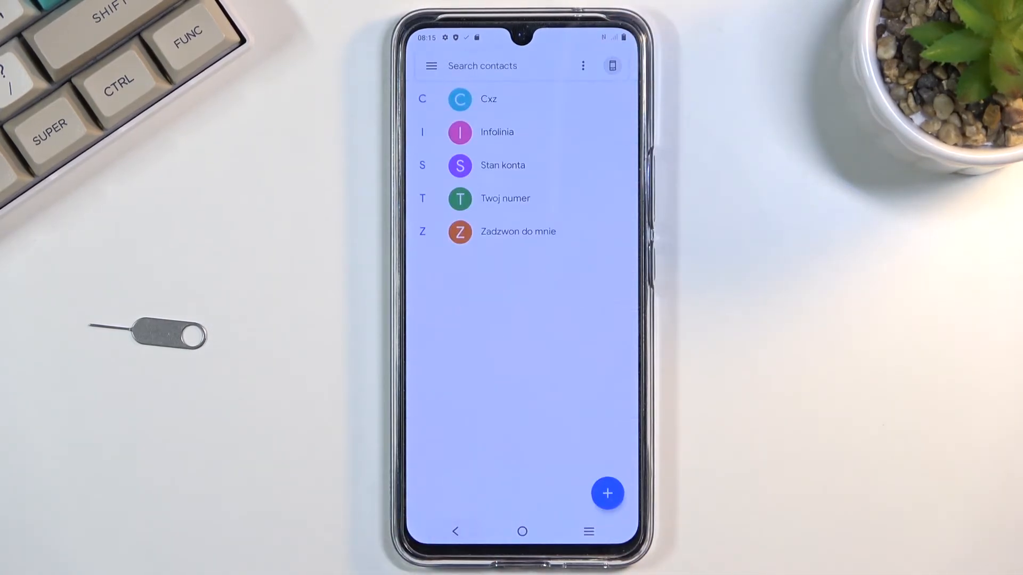